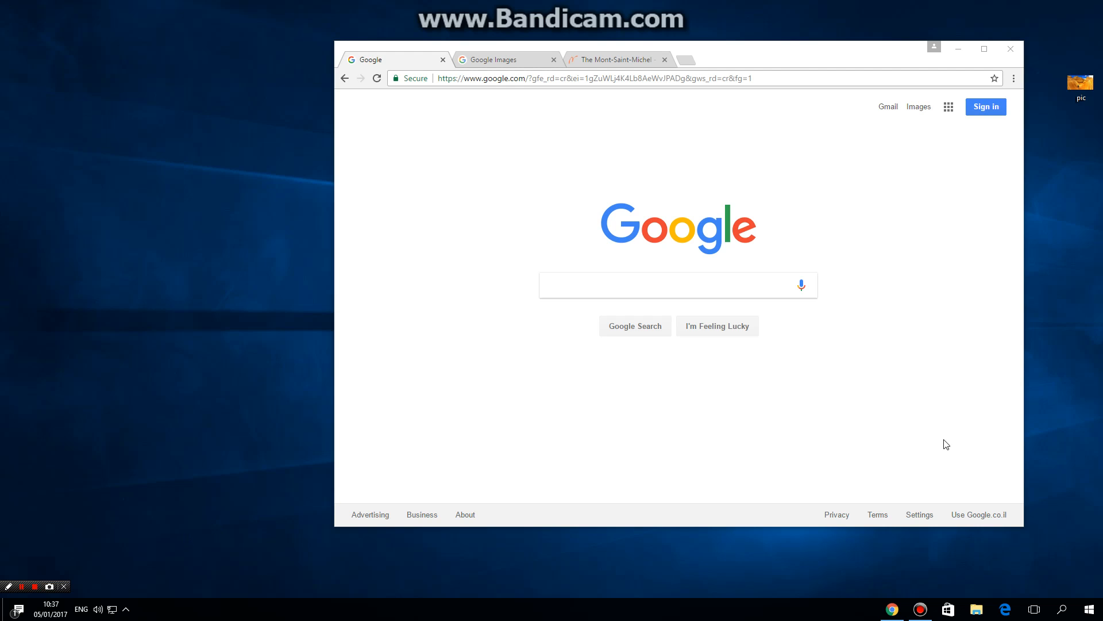
mouse_move(895, 439)
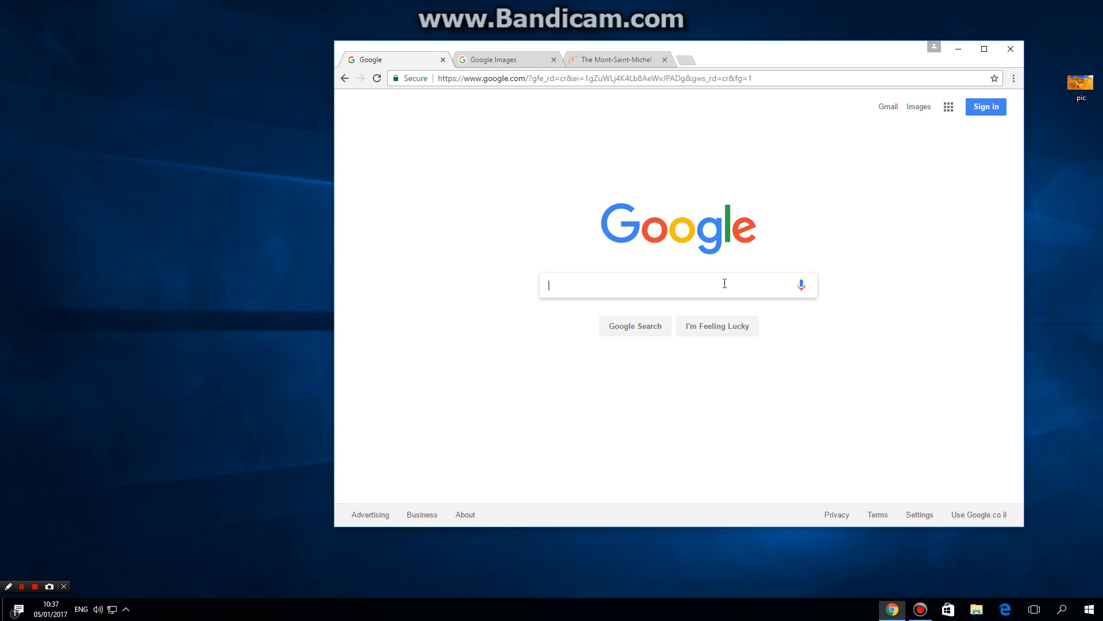
Step: Type 'google' to reach Google and switch to the Google Images home page
type("google.com")
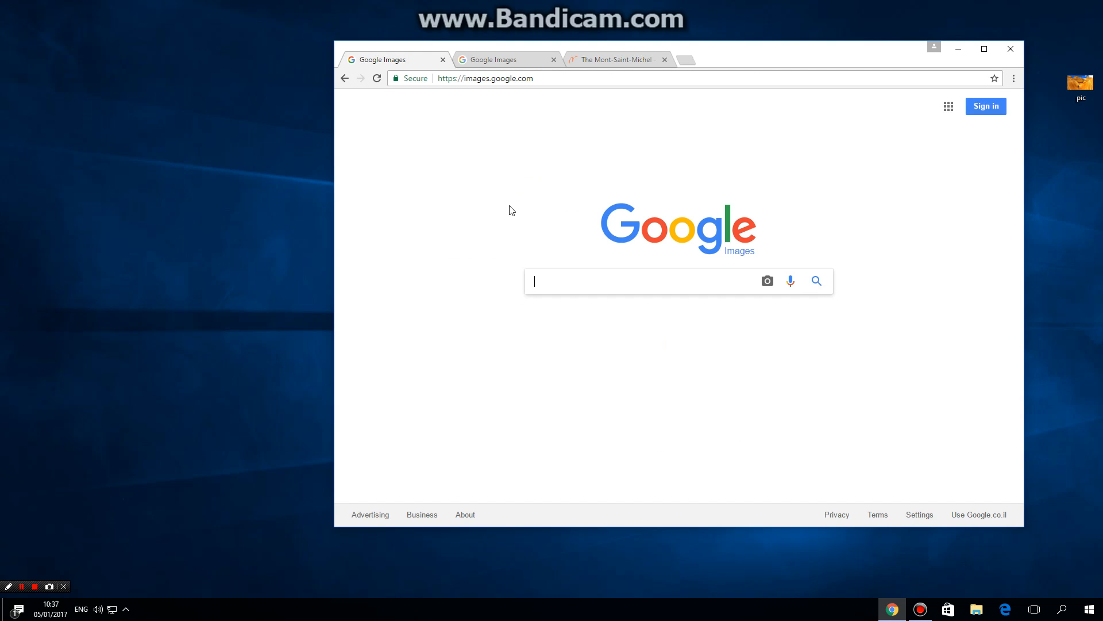
mouse_move(1060, 160)
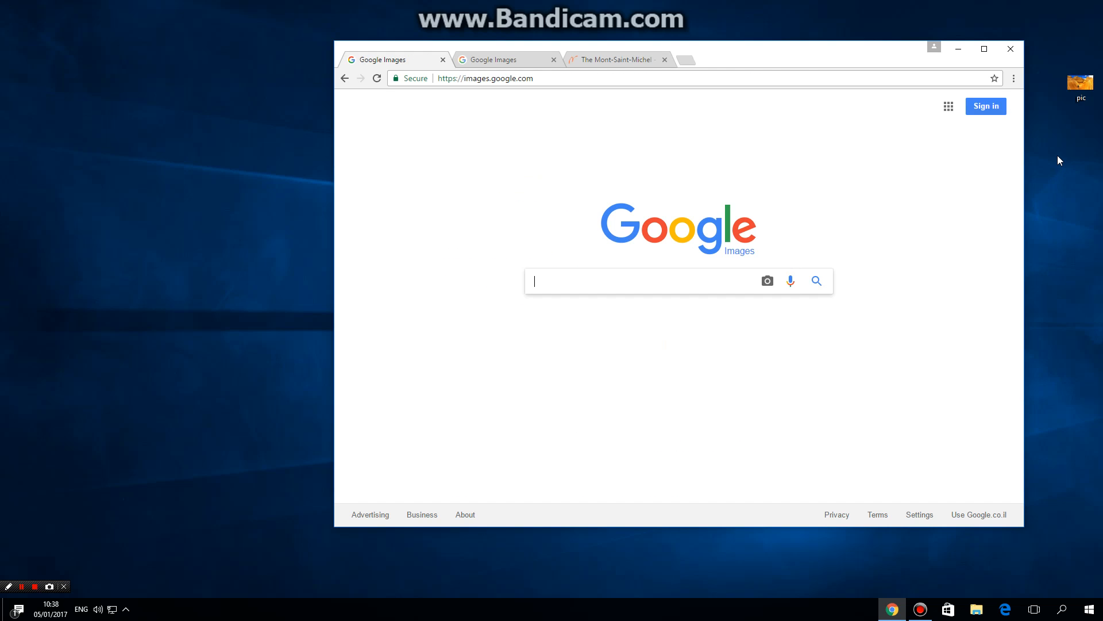
Step: Drag the desktop pic.jpg onto Google Images, getting best guess 'coyote buttes, the wave'
left_click(1081, 83)
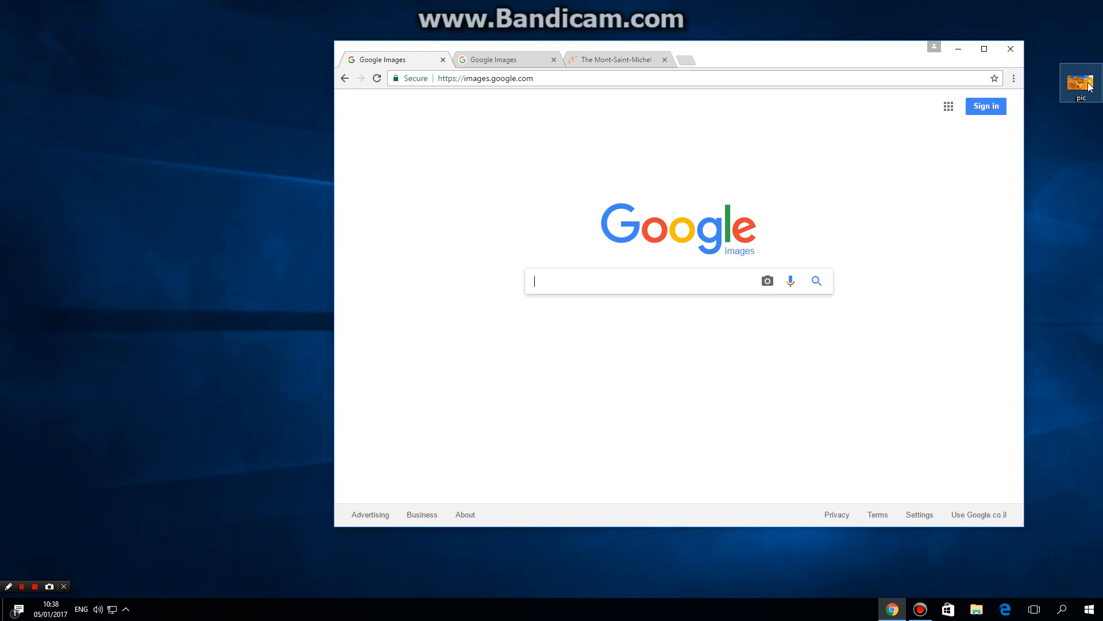
left_click_drag(1081, 83, 798, 266)
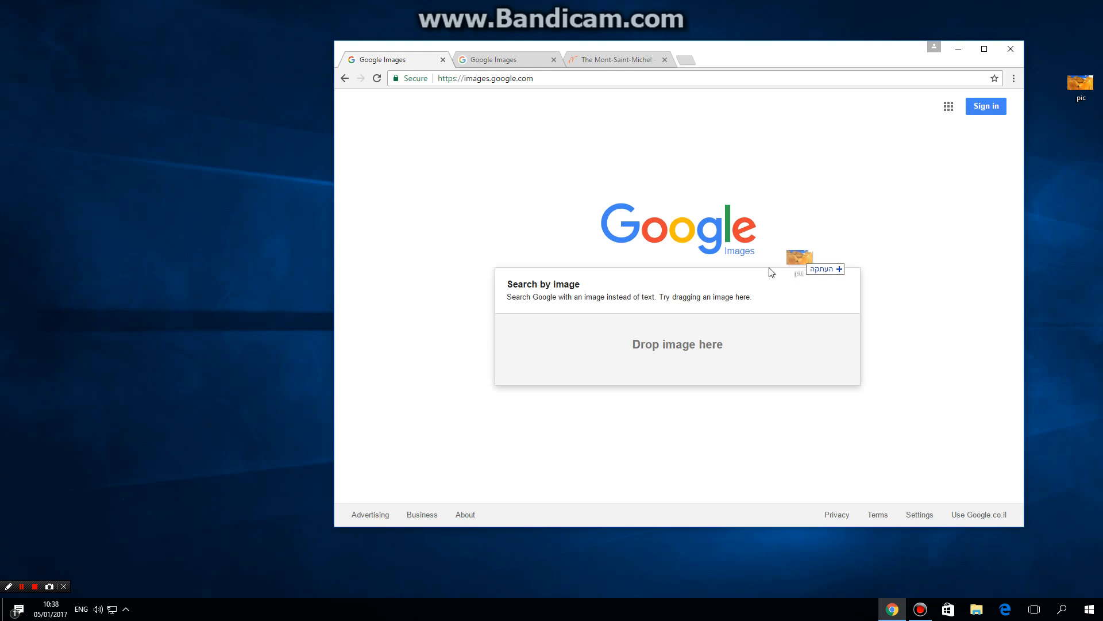
left_click_drag(798, 260, 625, 344)
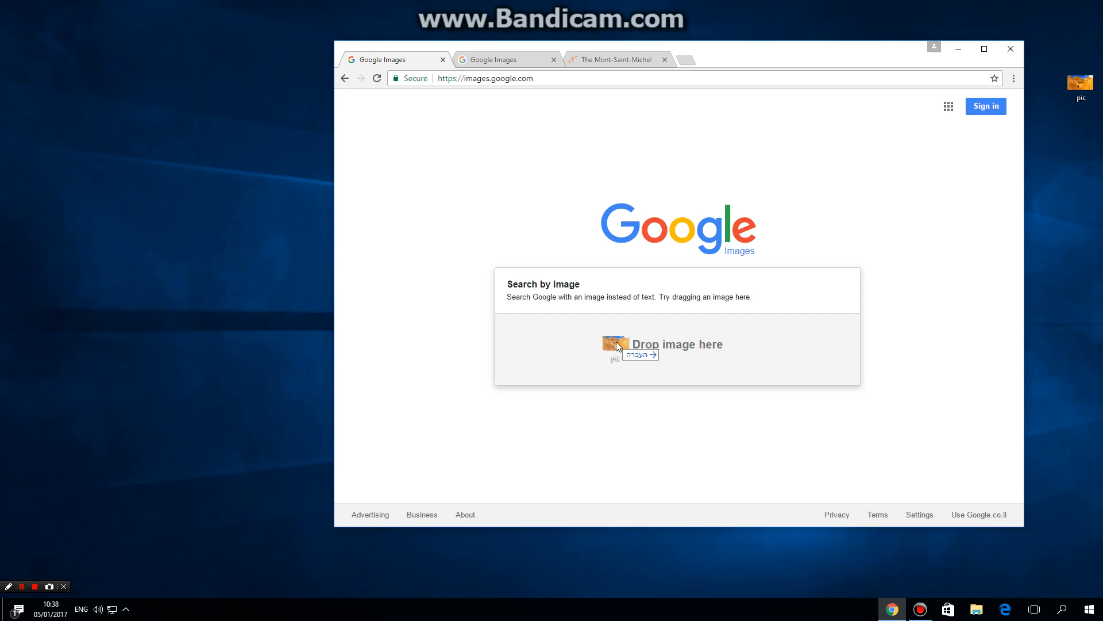
left_click_drag(631, 350, 631, 350)
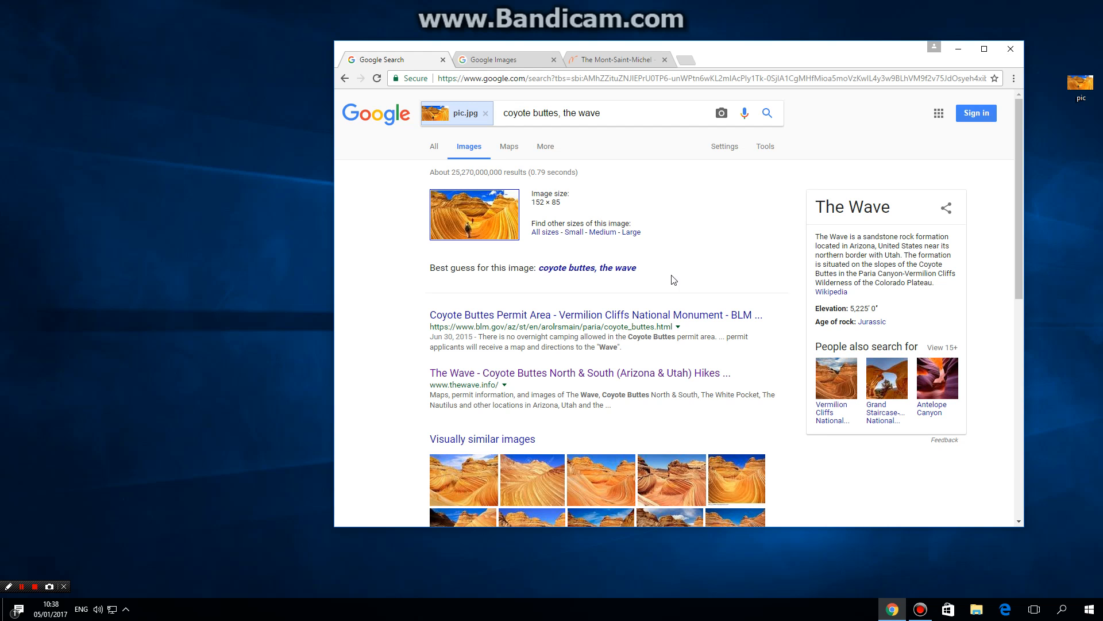
mouse_move(678, 278)
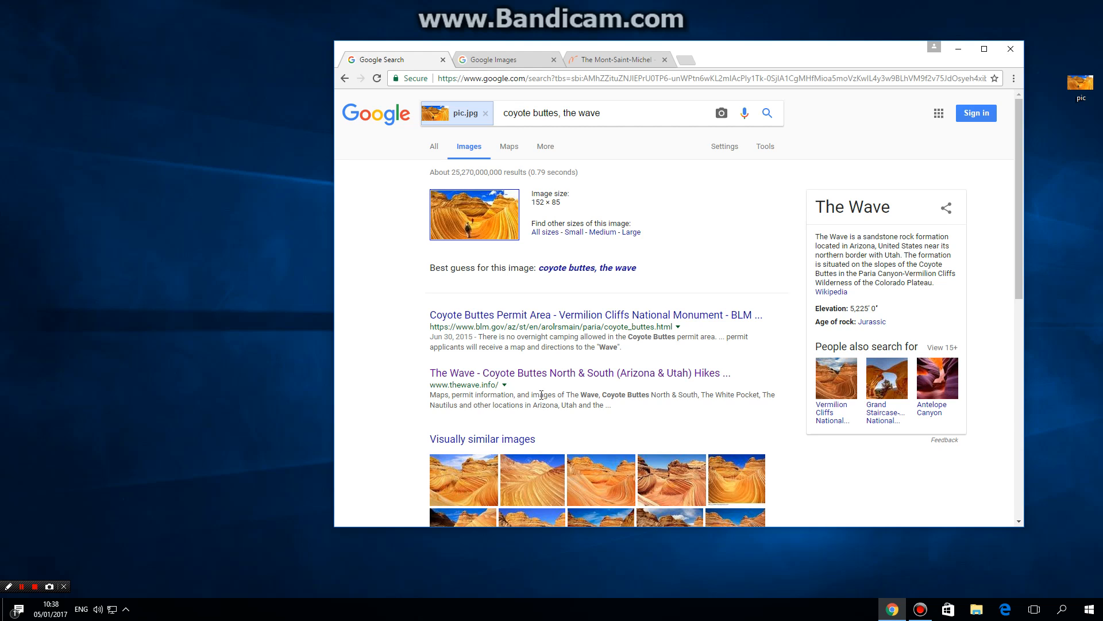
scroll("down", 3)
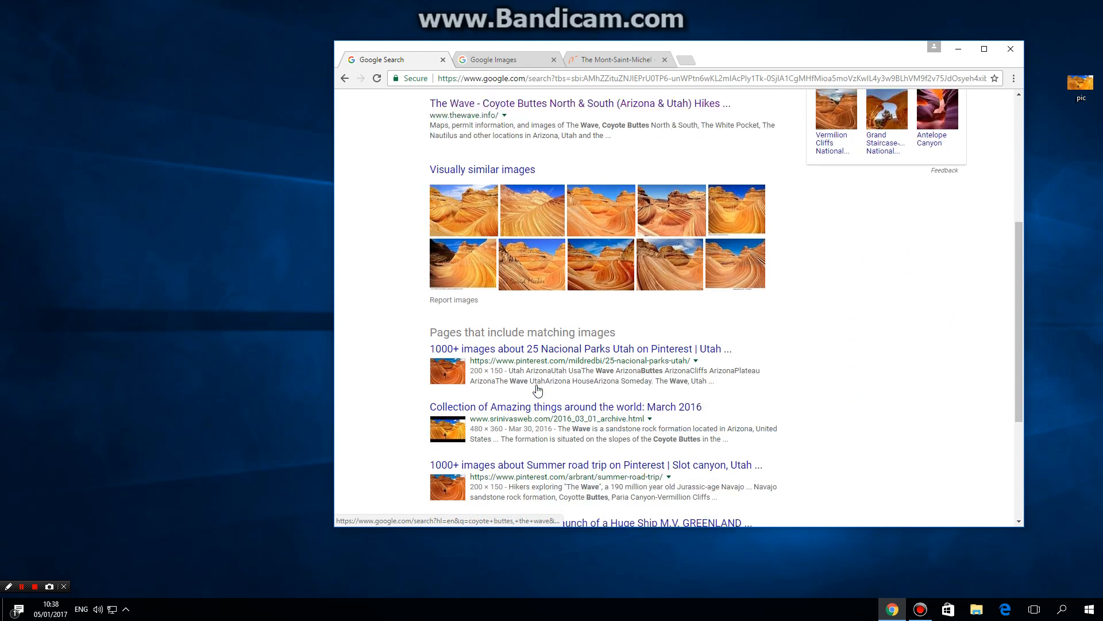
scroll("down", 3)
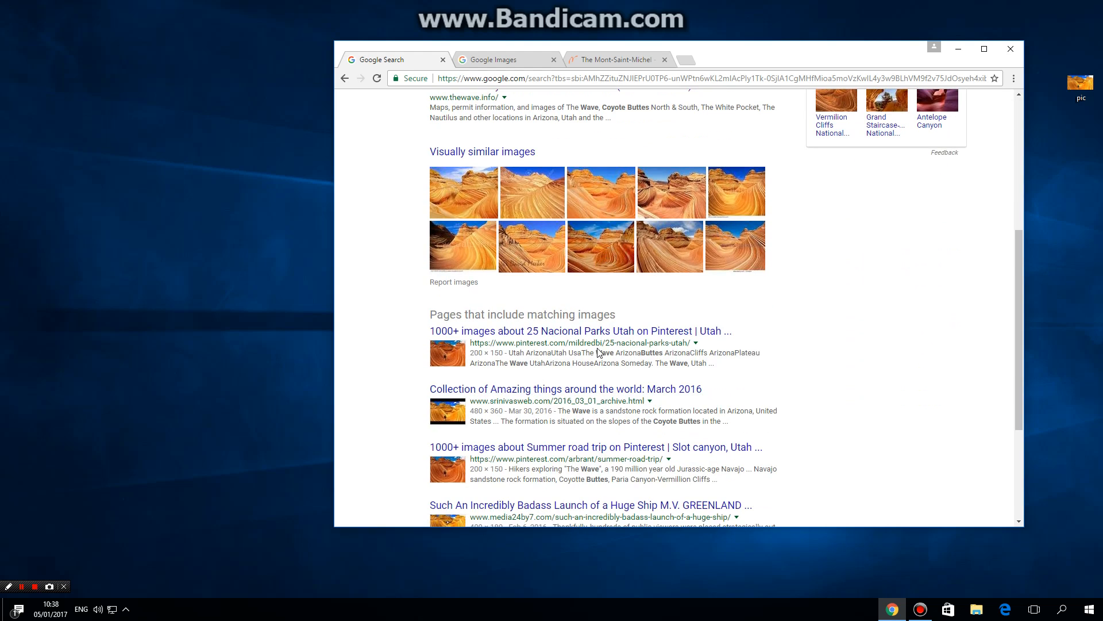
scroll("down", 3)
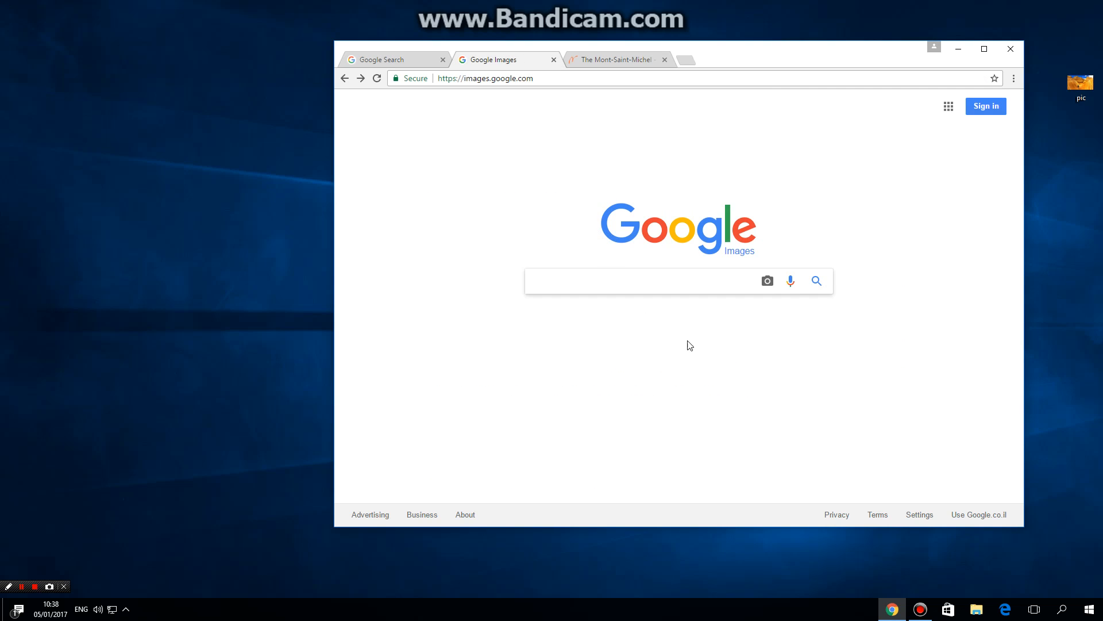
mouse_move(767, 281)
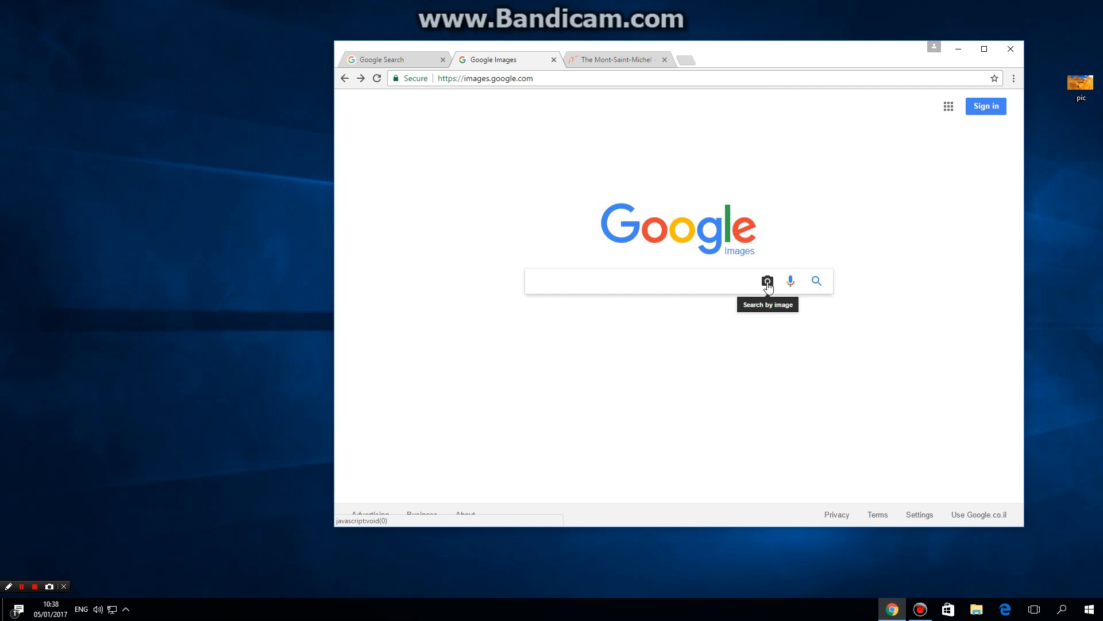
Step: Upload pic.jpg from the Desktop via the camera icon's 'Upload an image' option
left_click(768, 281)
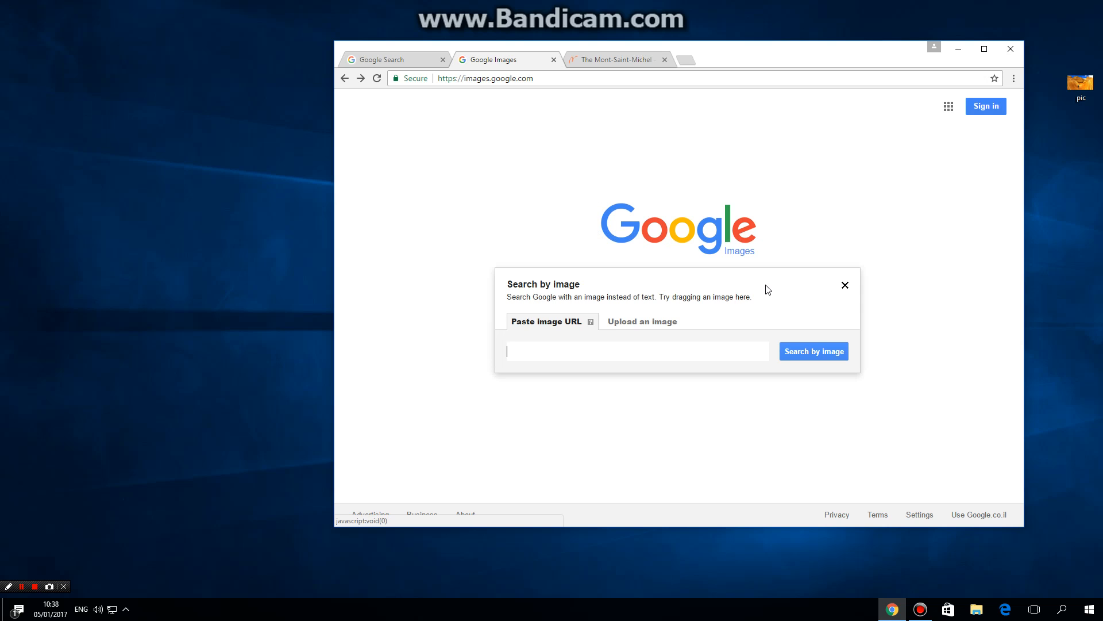
left_click(642, 322)
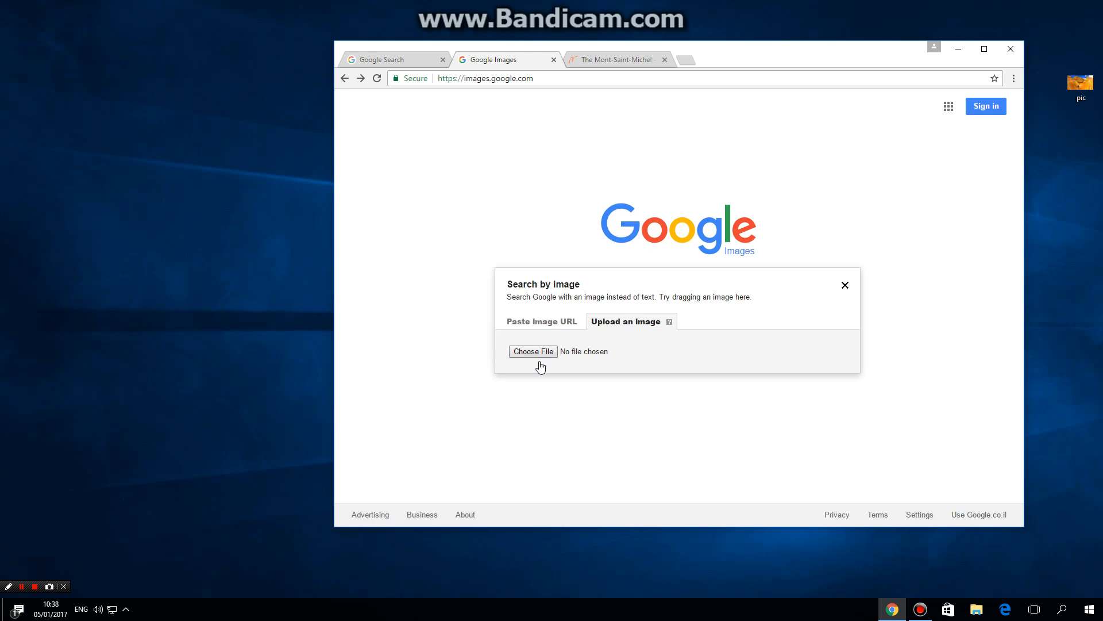
left_click(533, 351)
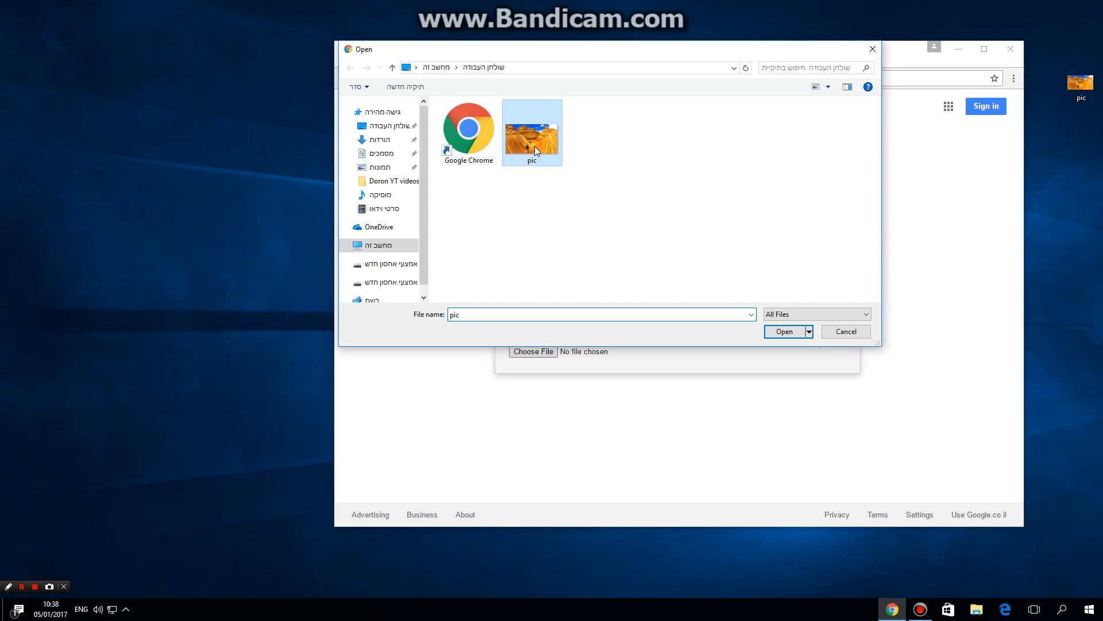
left_click(785, 331)
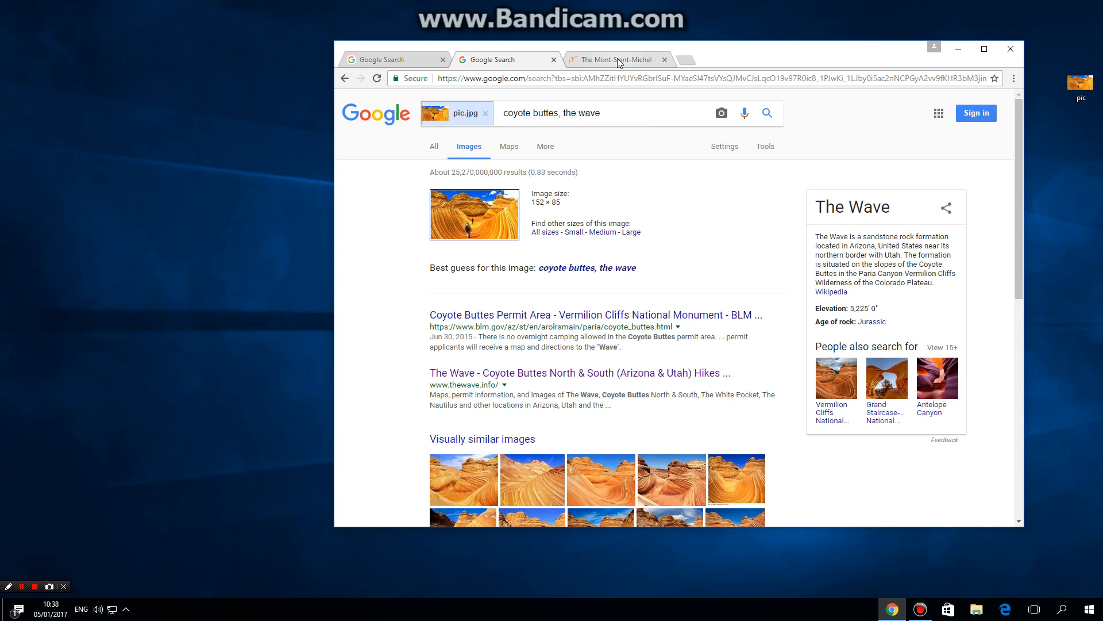
Step: Run 'Search Google for image' on the Mont-Saint-Michel photo, guessing 'mont saint michel france'
left_click(615, 59)
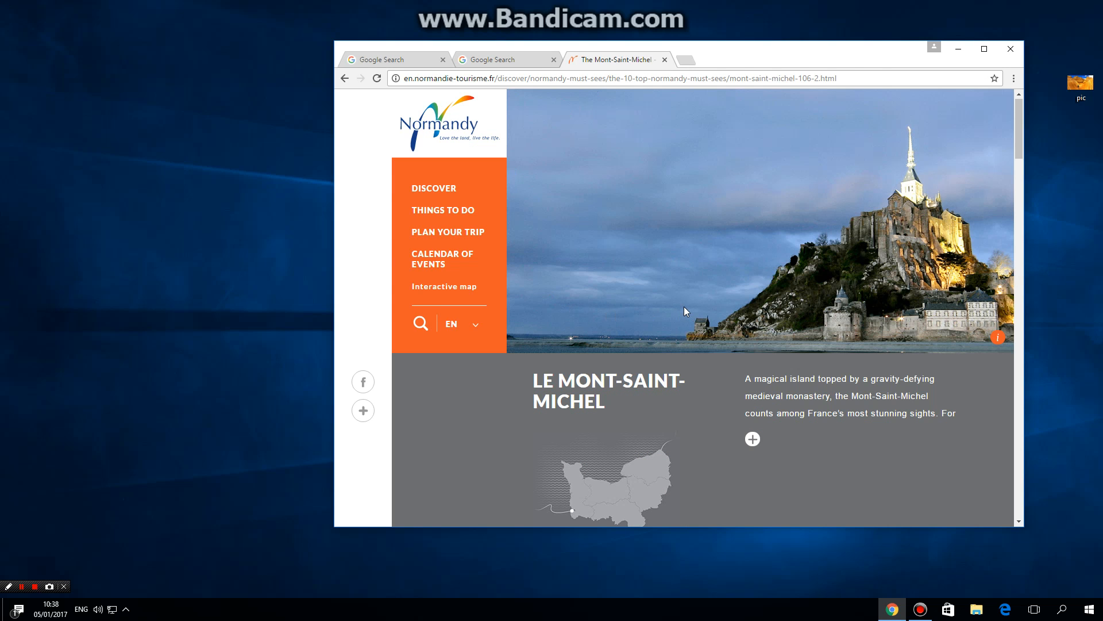
mouse_move(726, 264)
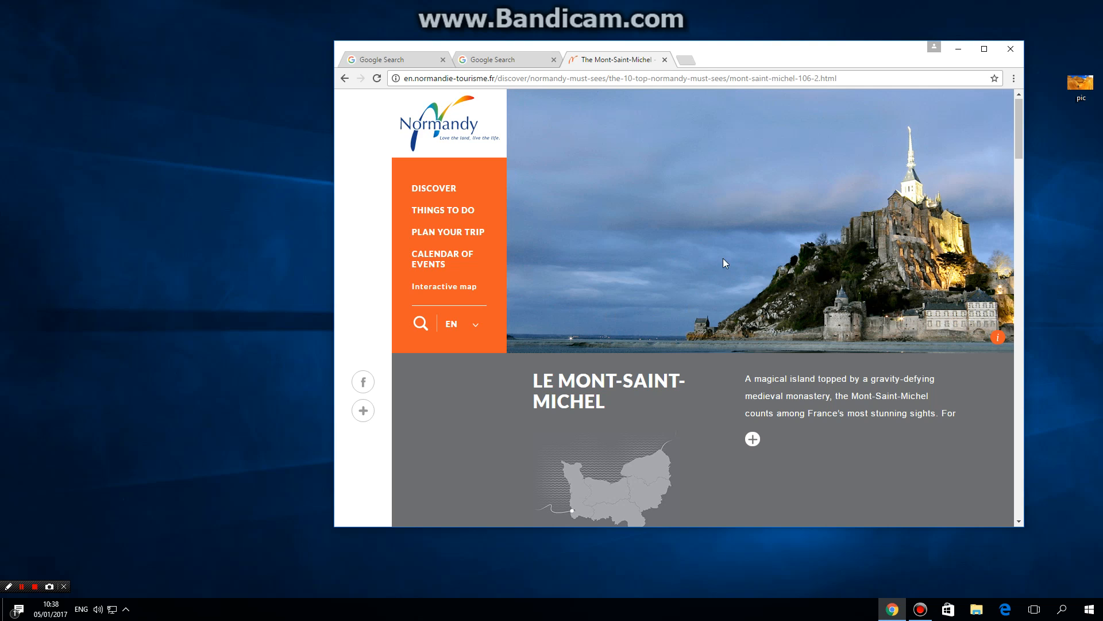
mouse_move(691, 220)
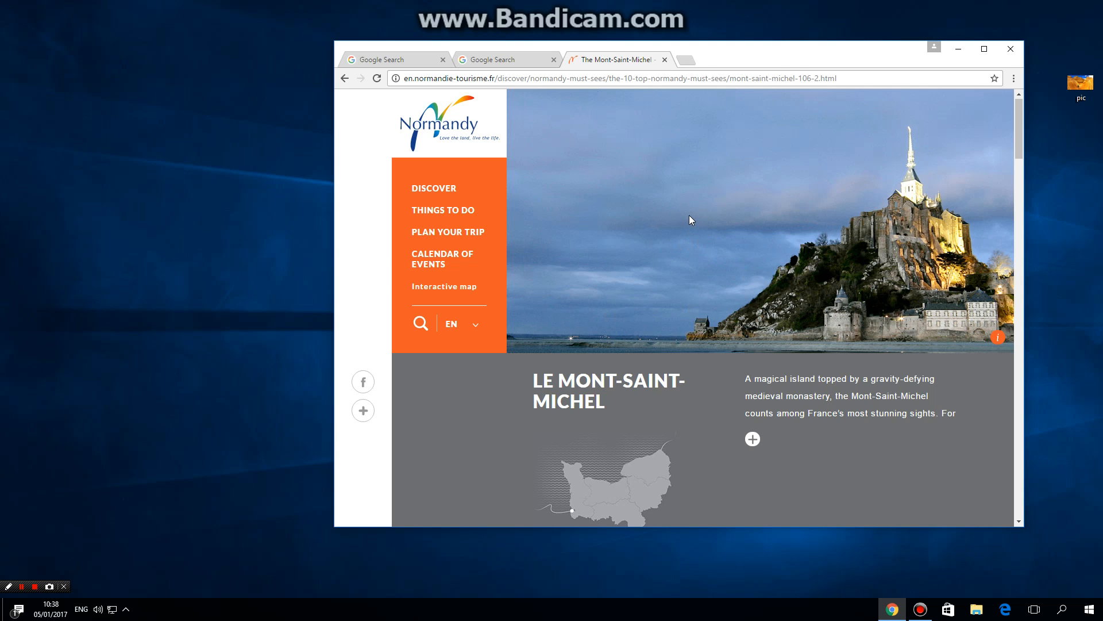
right_click(690, 220)
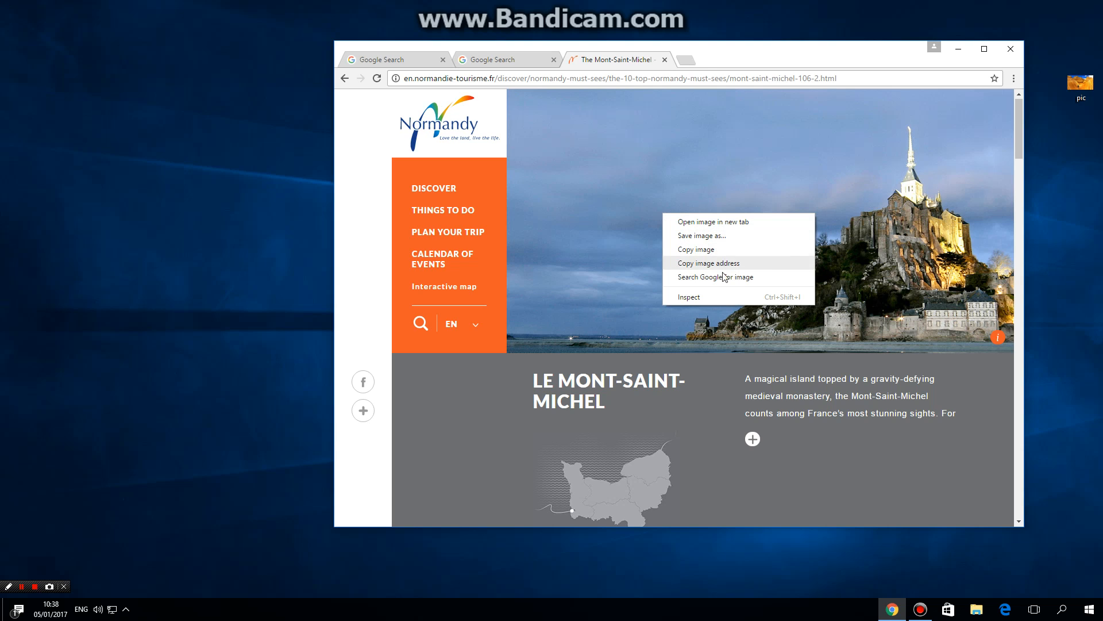
left_click(716, 277)
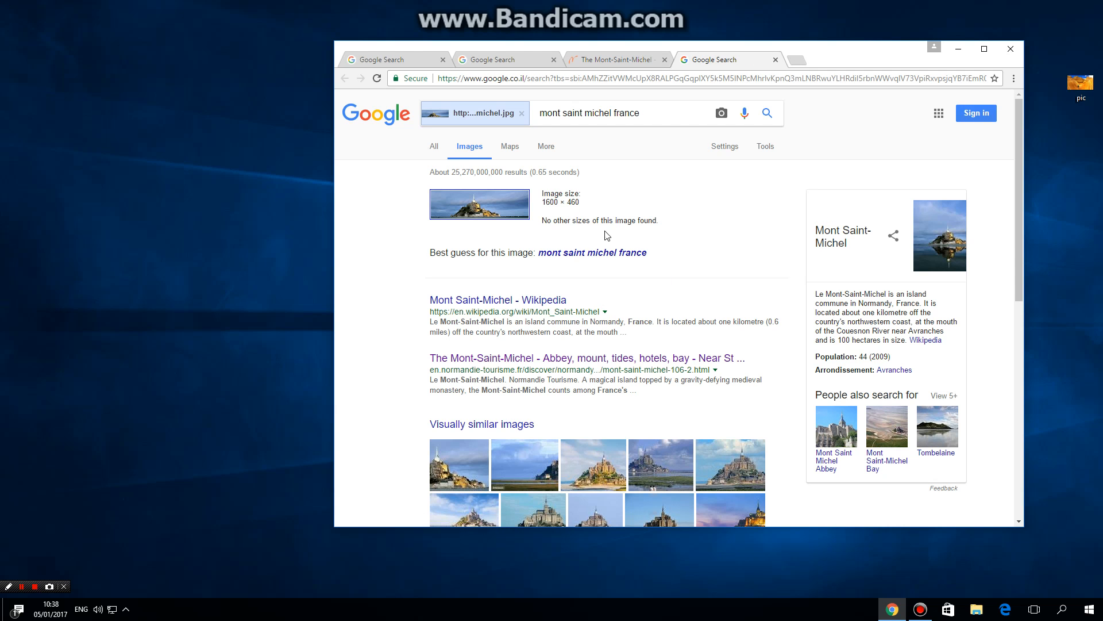
scroll("down", 3)
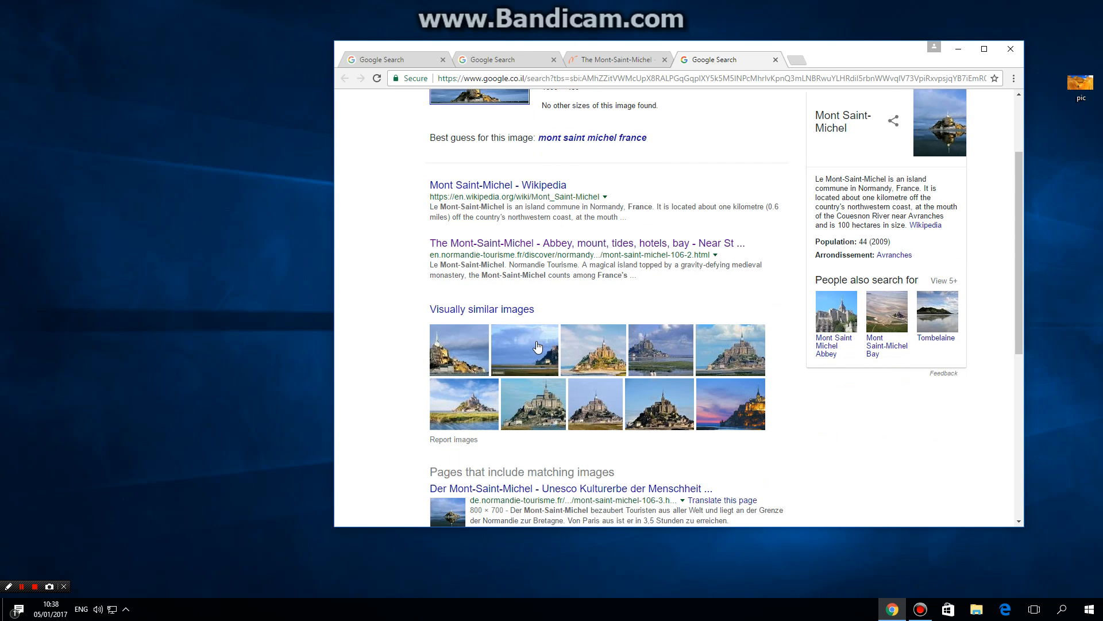
scroll("down", 3)
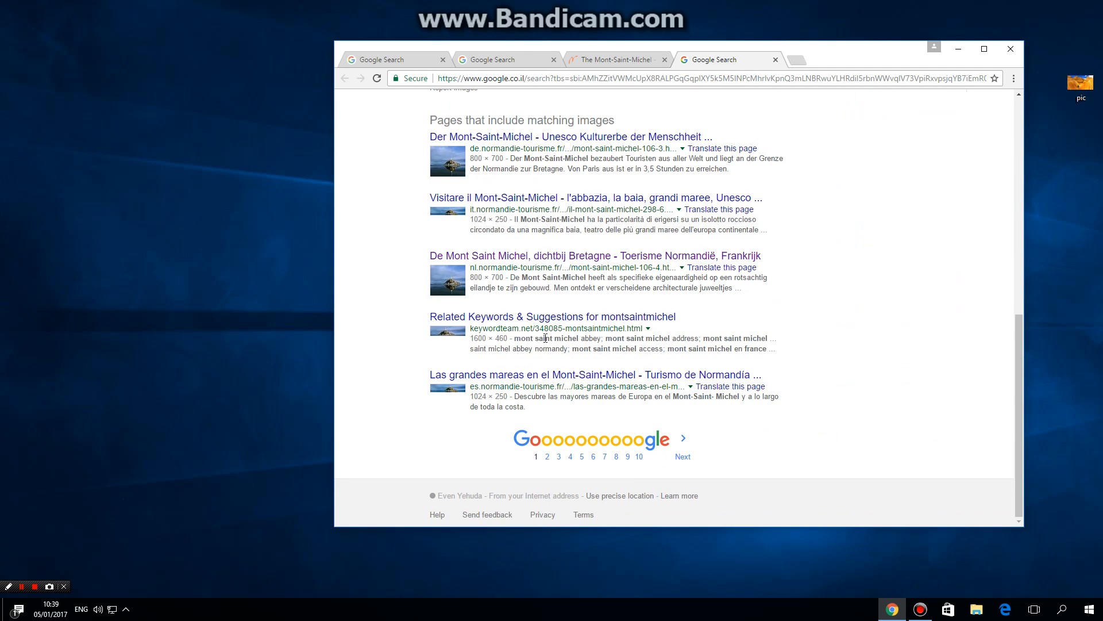